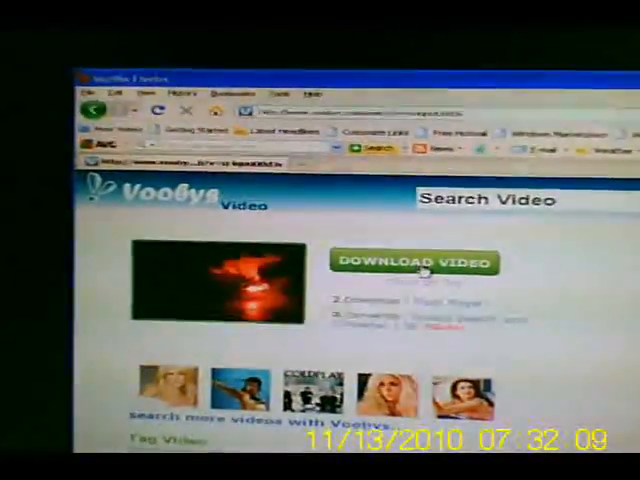
Use the green DOWNLOAD VIDEO button on the Vooby's video page to bring up Firefox's download prompt.
click(414, 262)
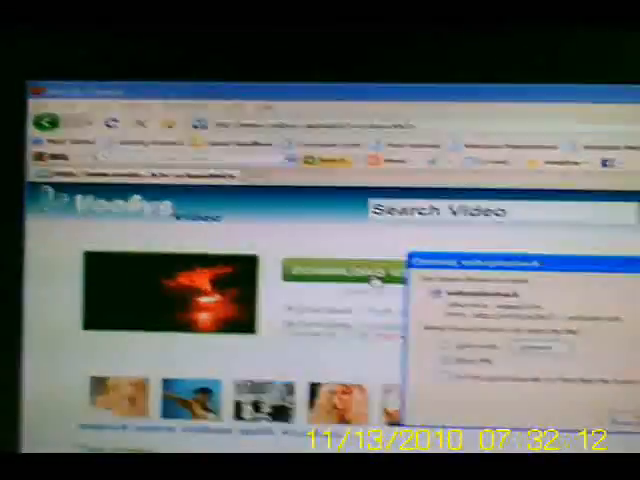